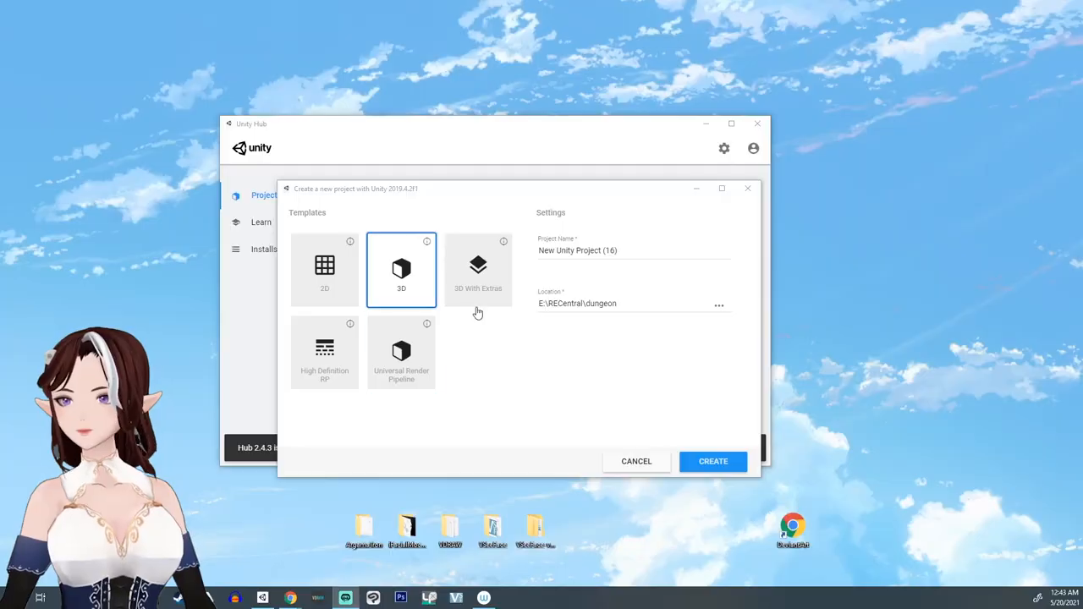
Name the new 3D project 'TwoPendings' and create it.
type("TwoPendings")
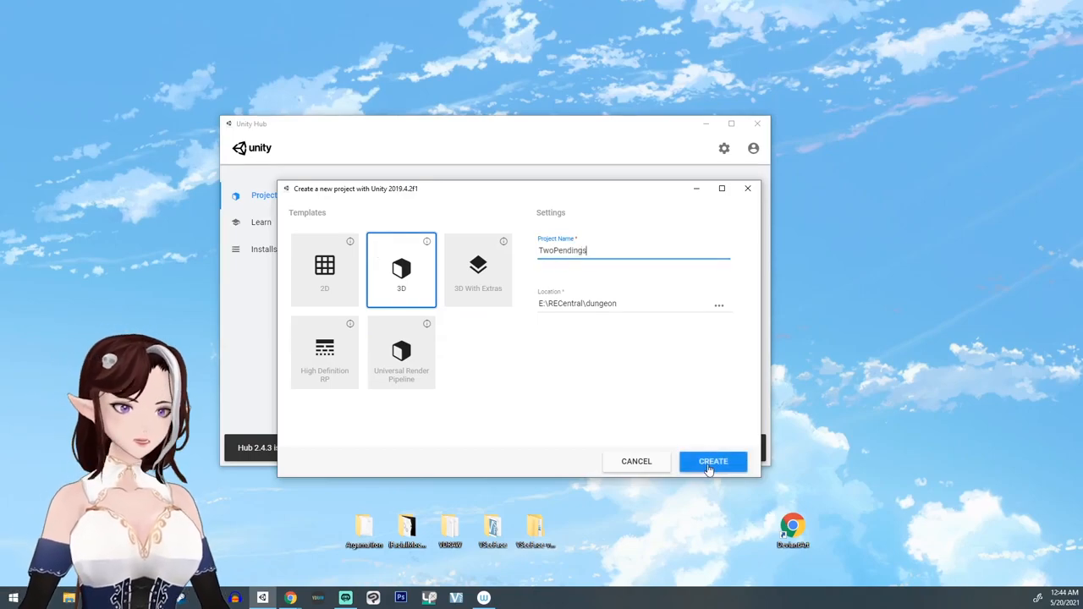
left_click(712, 462)
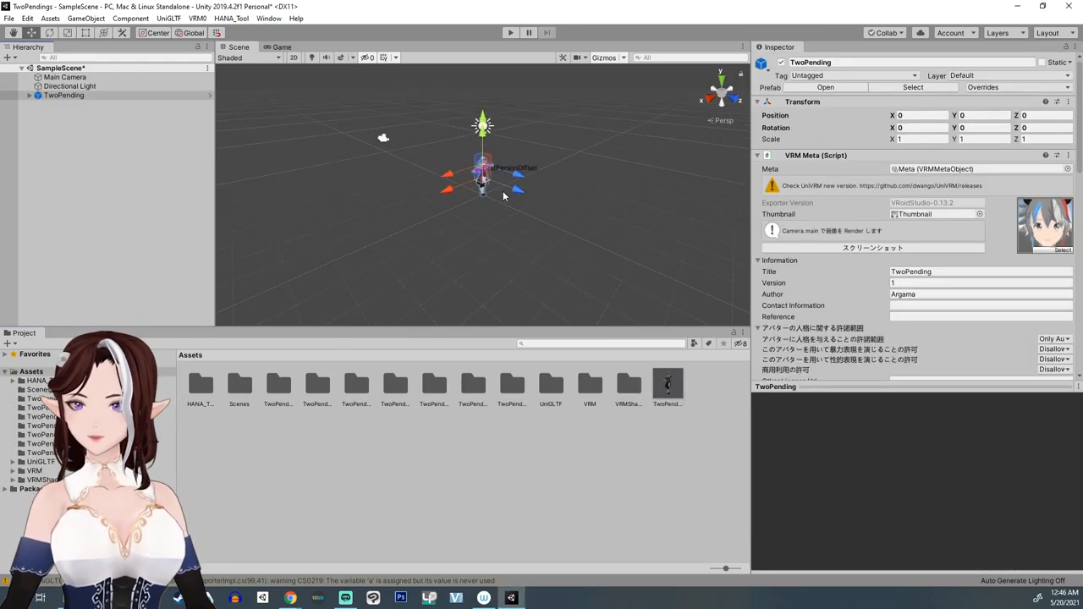
Use HANA_Tool Reader and ClipBuilder to build TwoPending's perfect-sync clips, then preview one.
left_click(230, 18)
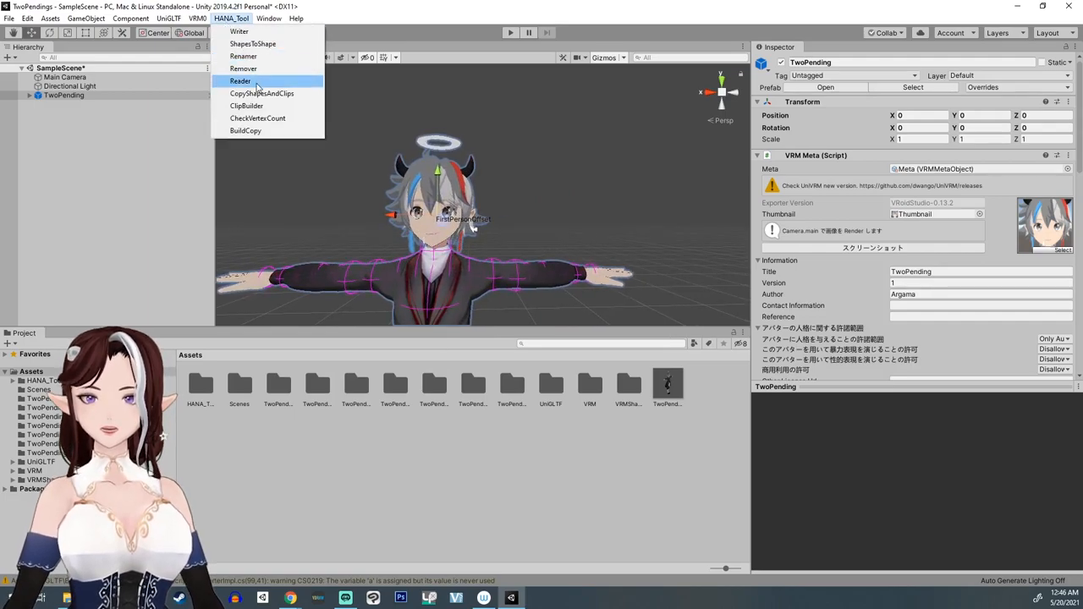
left_click(241, 81)
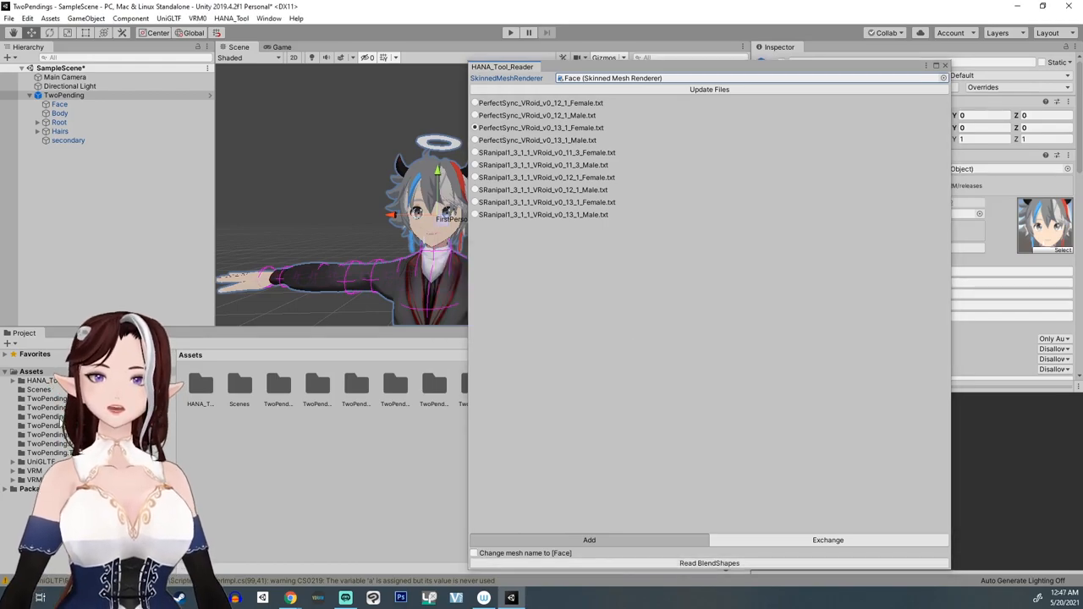
left_click(231, 18)
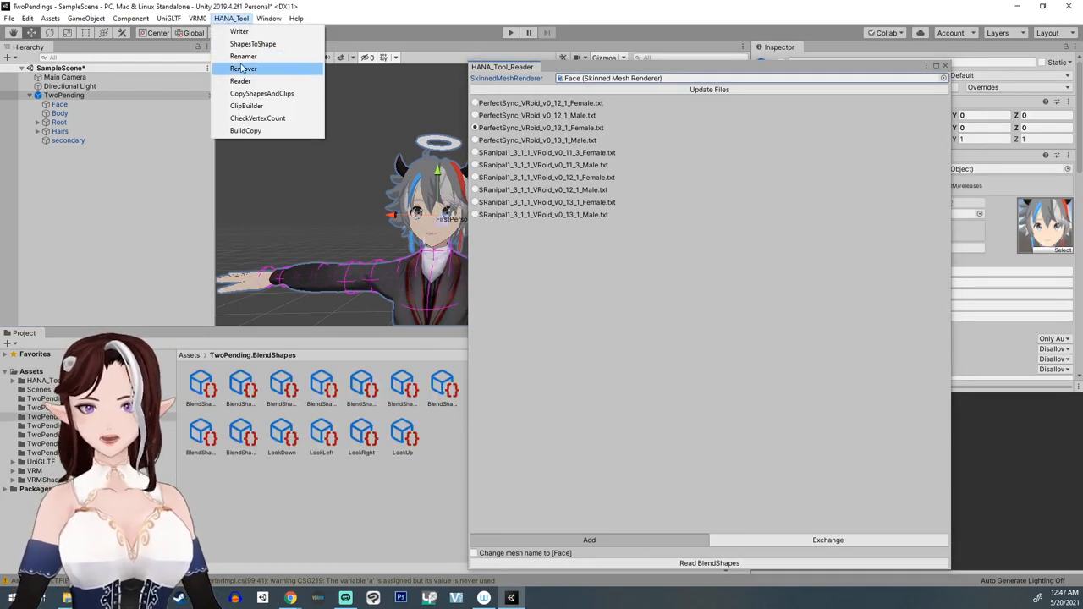
left_click(247, 105)
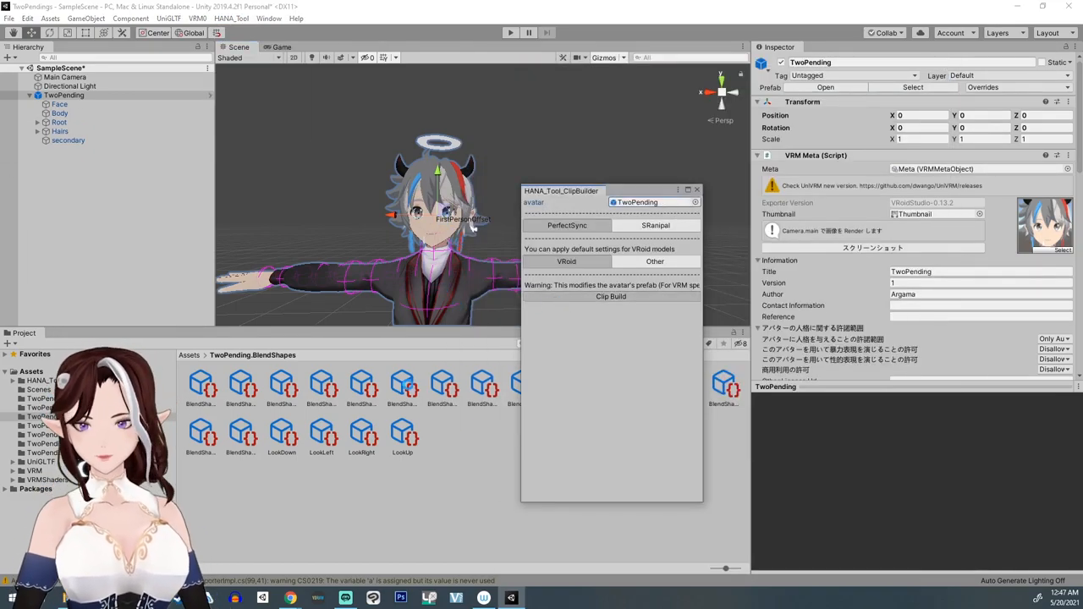
left_click(281, 386)
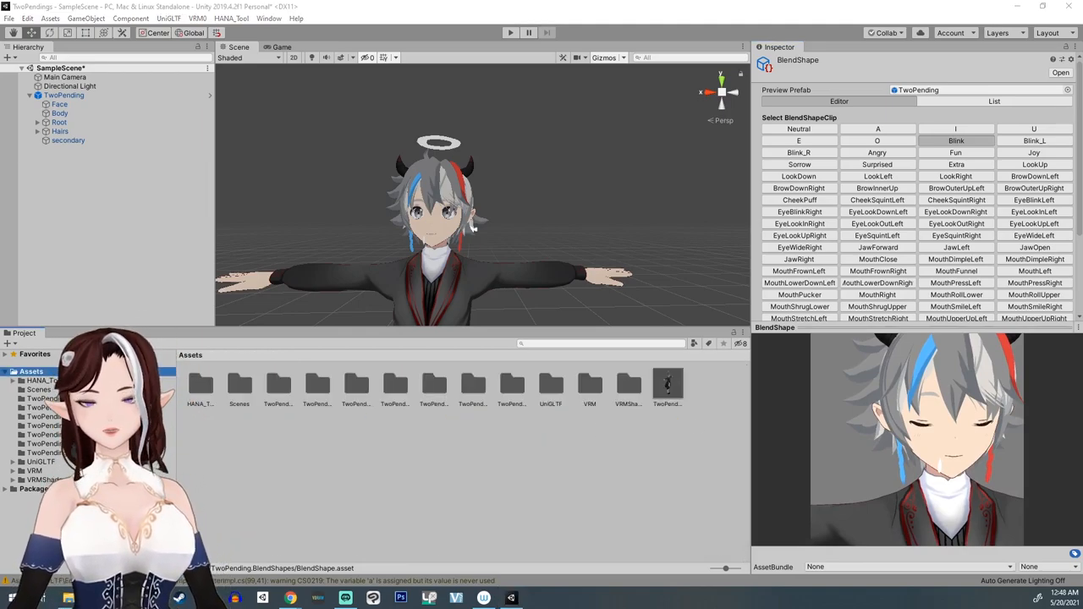
left_click(65, 95)
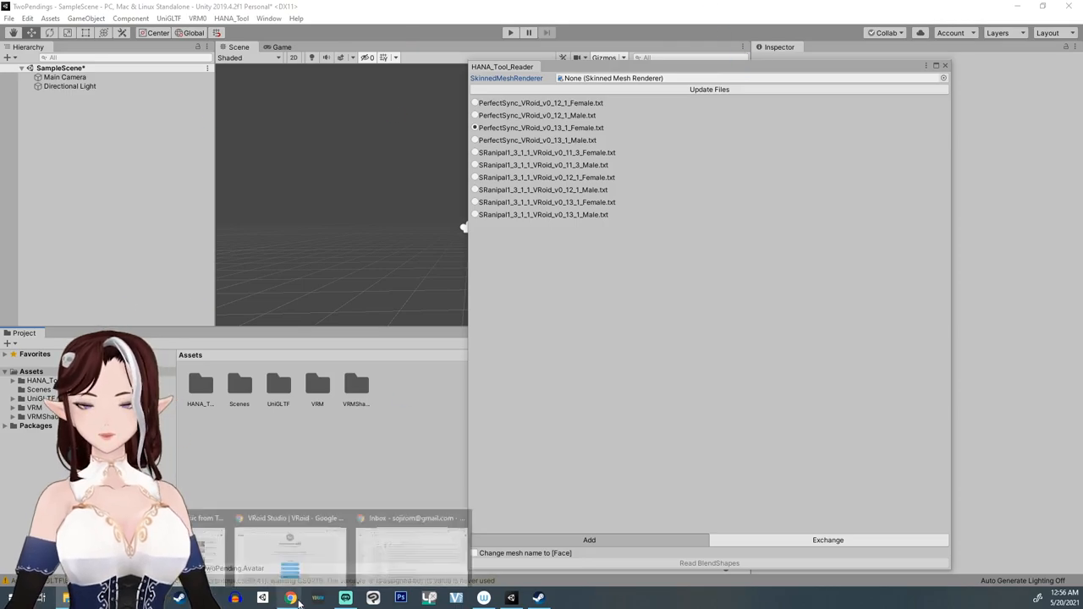
Read the PerfectSync blendshapes into the face mesh, dismiss the log, and build the clips.
left_click(709, 562)
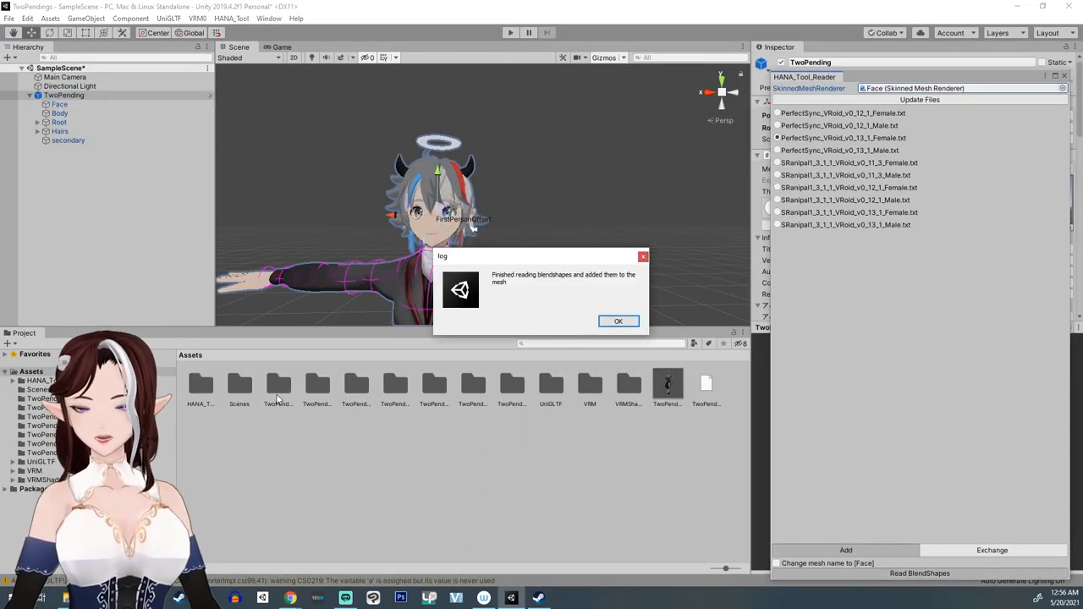
left_click(617, 320)
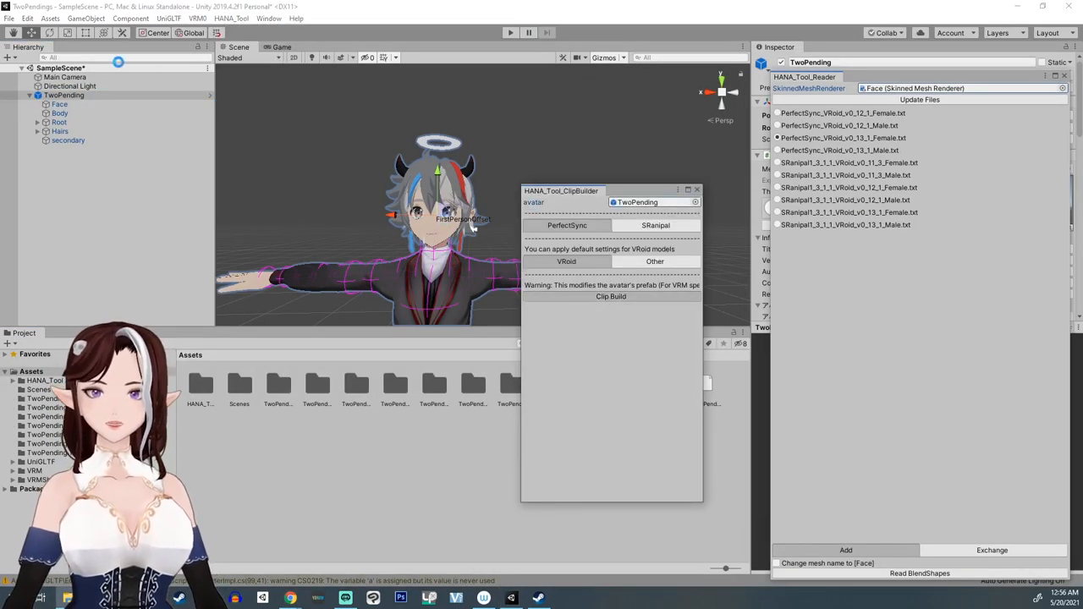
left_click(610, 296)
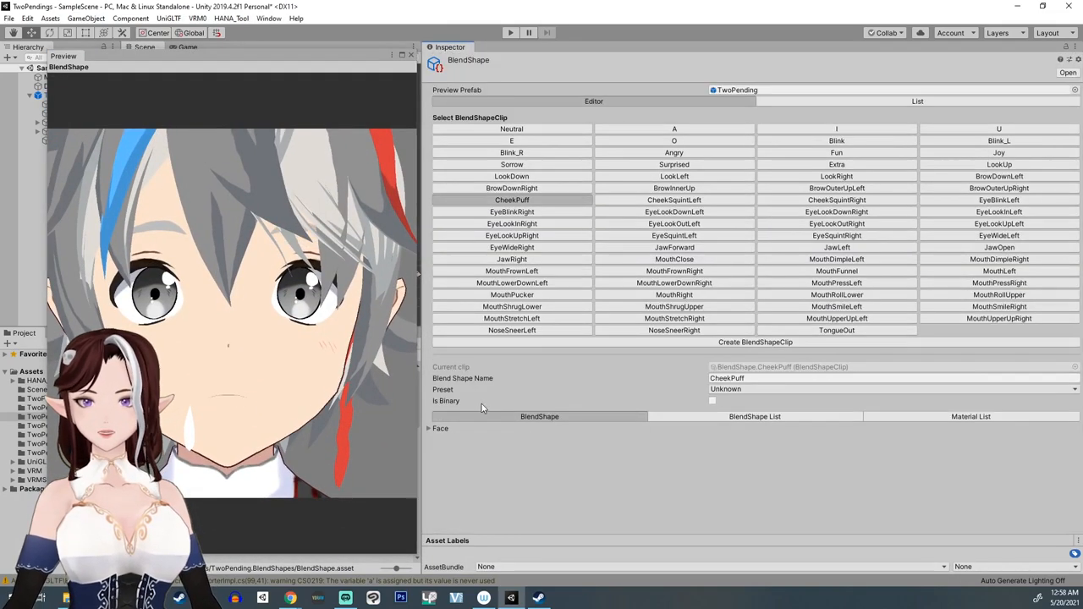
Preview the EyeLookUpRight, JawOpen, MouthPucker, MouthRollLower and one more expression clip.
left_click(511, 236)
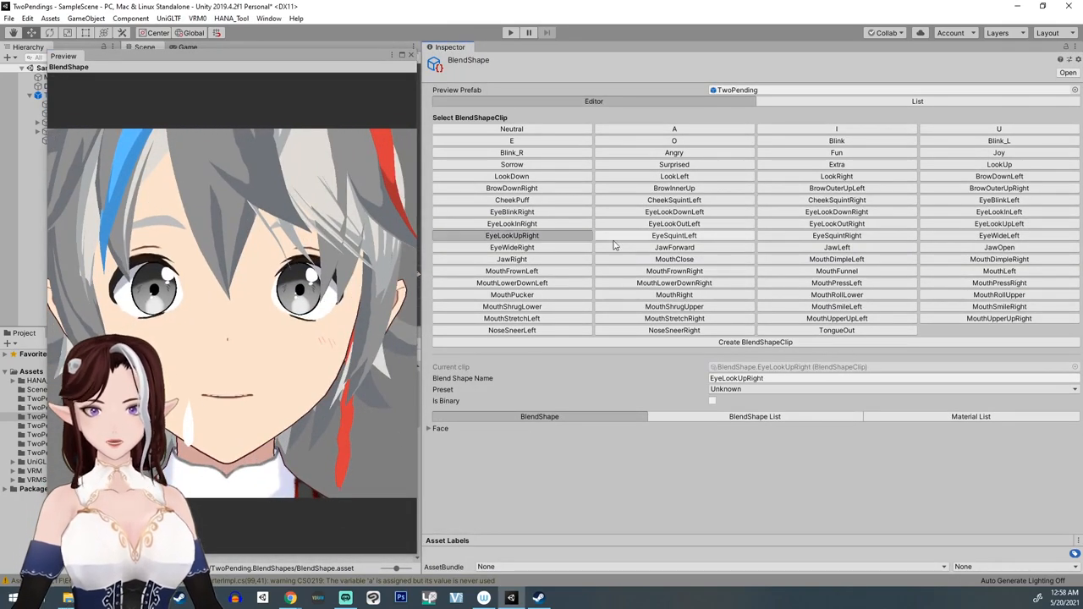
left_click(999, 247)
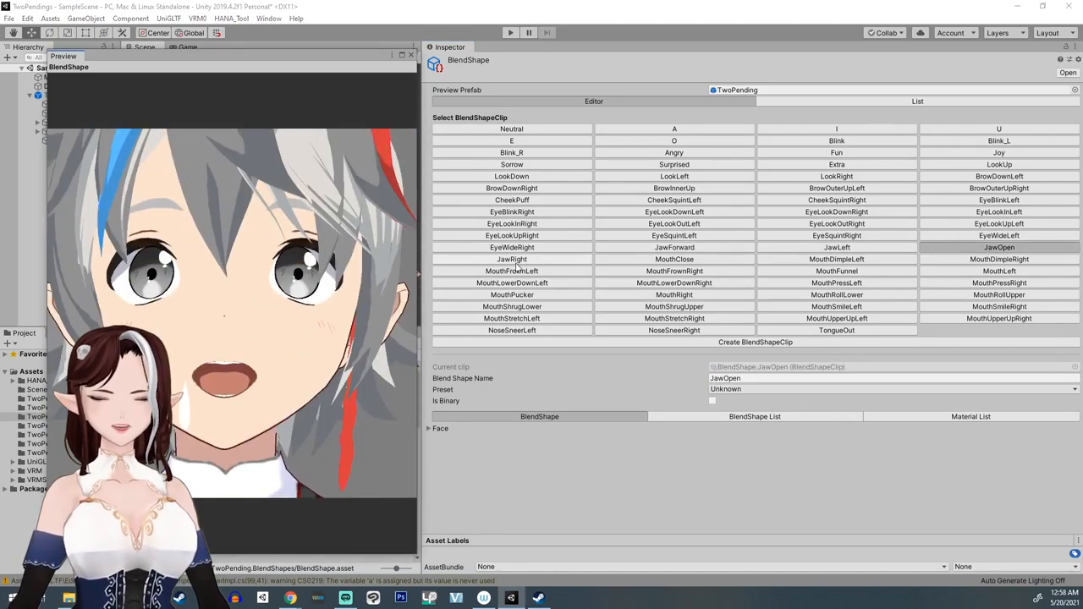
left_click(999, 259)
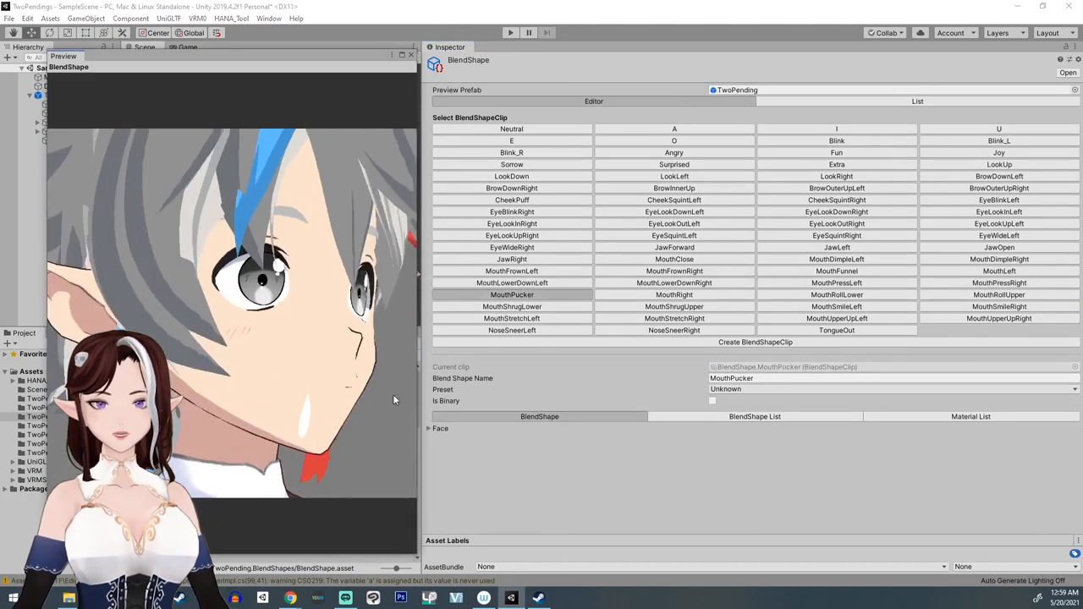
left_click(836, 295)
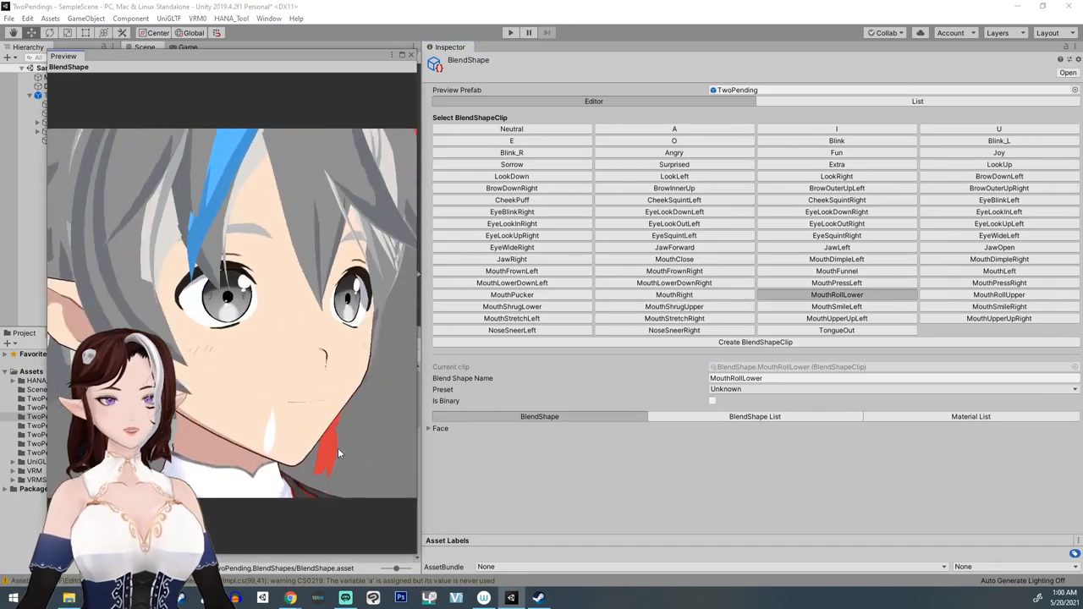
left_click(512, 318)
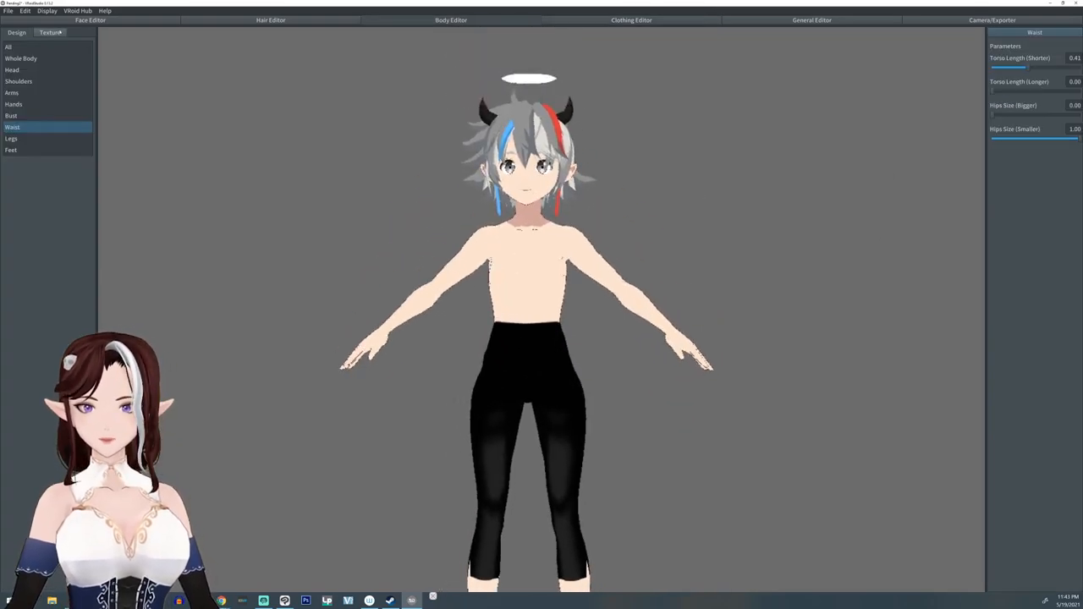
Paint the skin black and hide the default eye highlight and eyeline images.
left_click(89, 19)
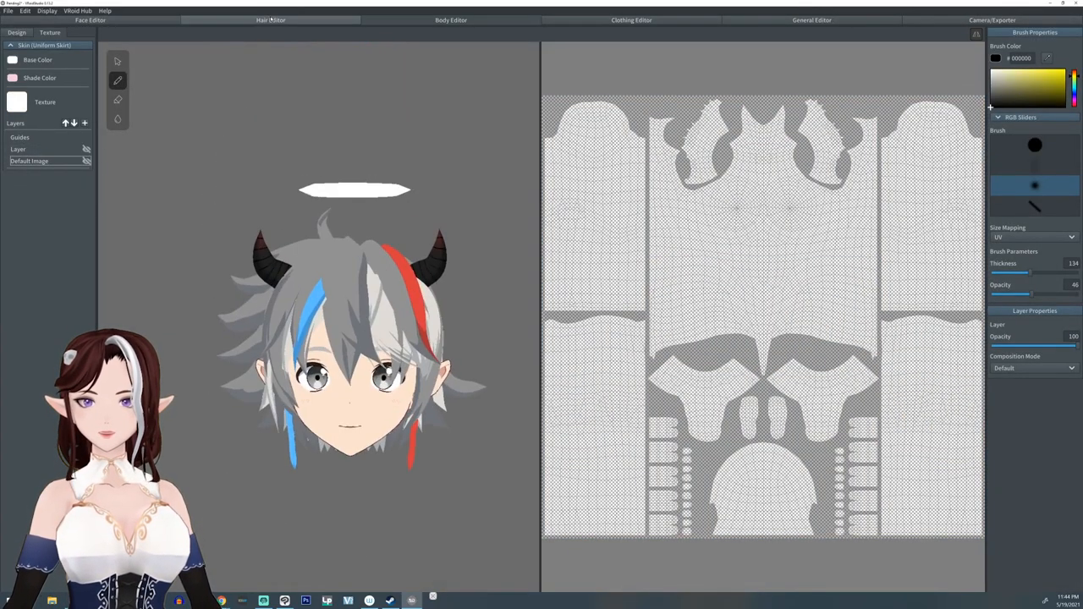
left_click(90, 20)
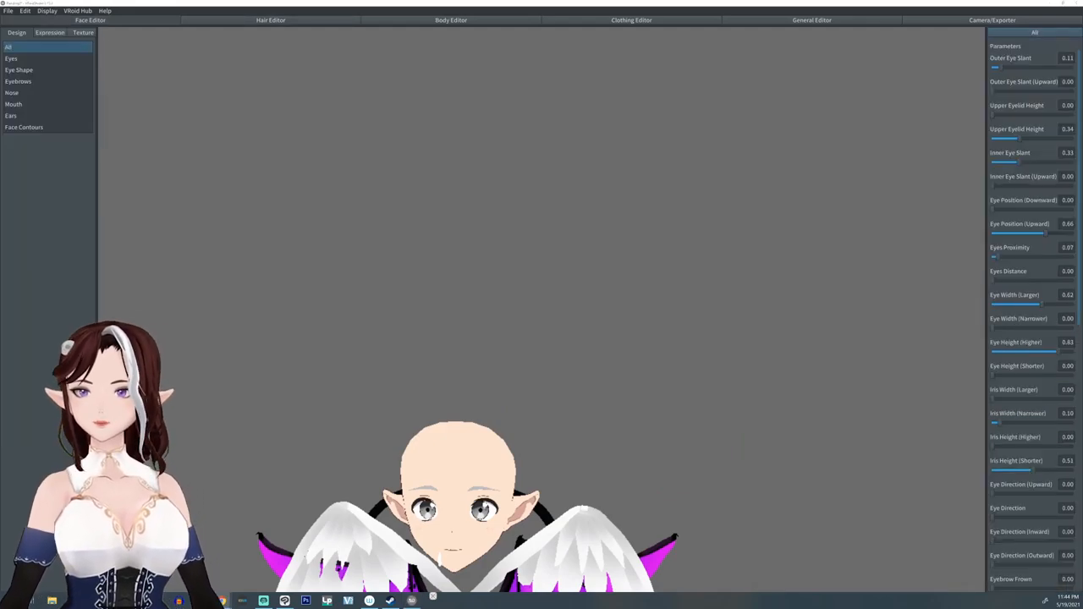
left_click(83, 32)
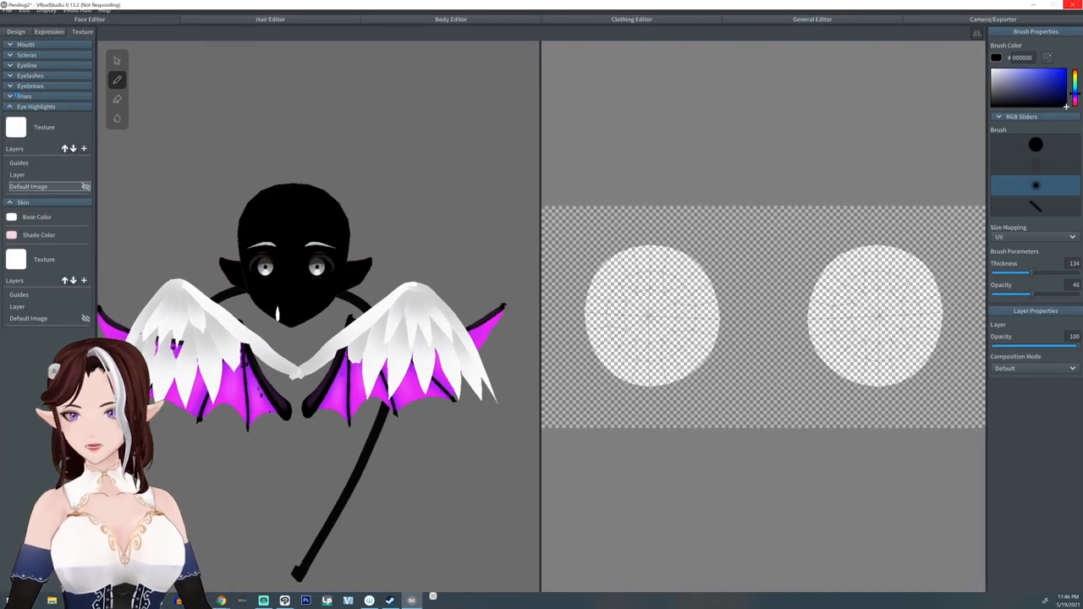
left_click(24, 96)
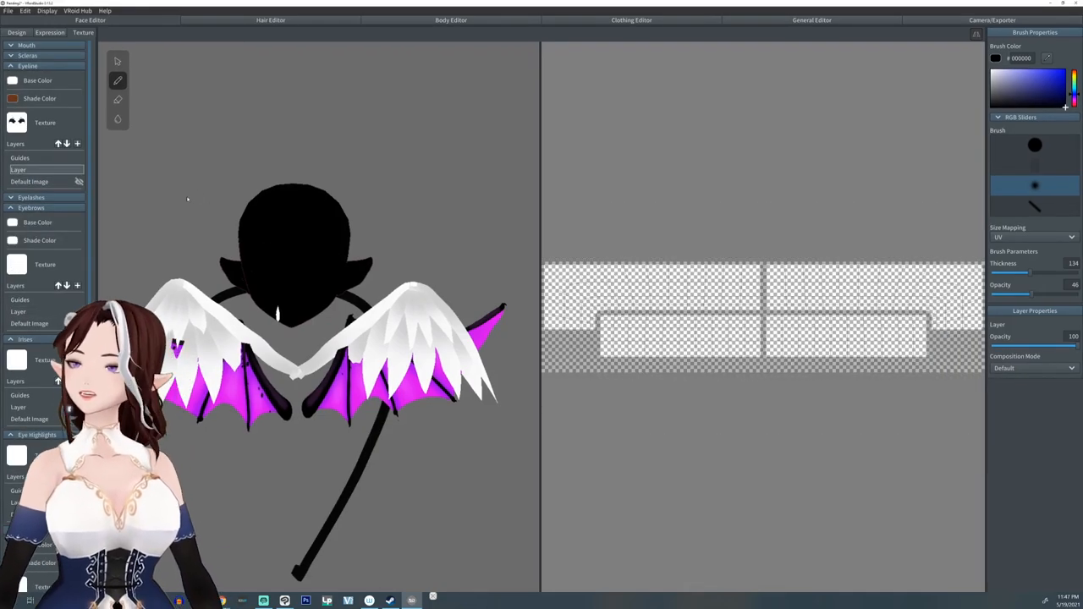
left_click(270, 20)
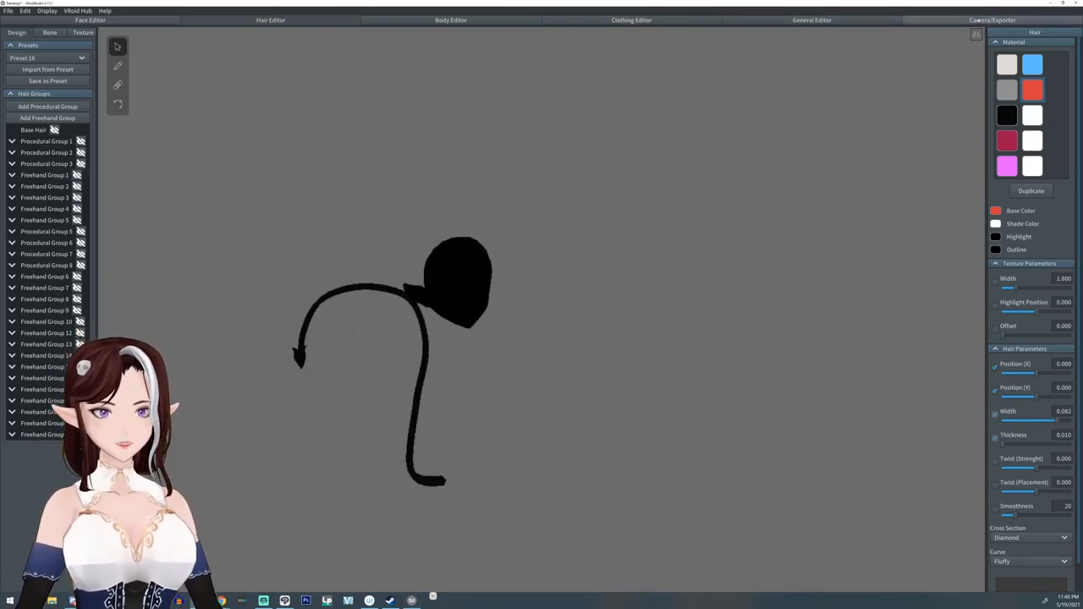
Export the tail-only model as VRM, confirming its avatar information.
left_click(992, 19)
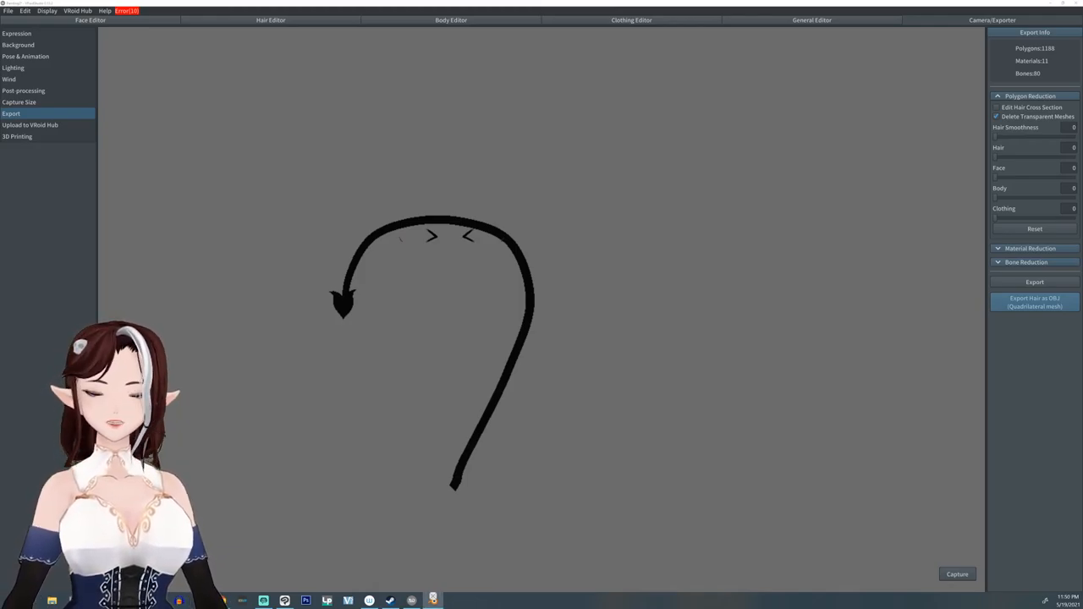
left_click(1034, 282)
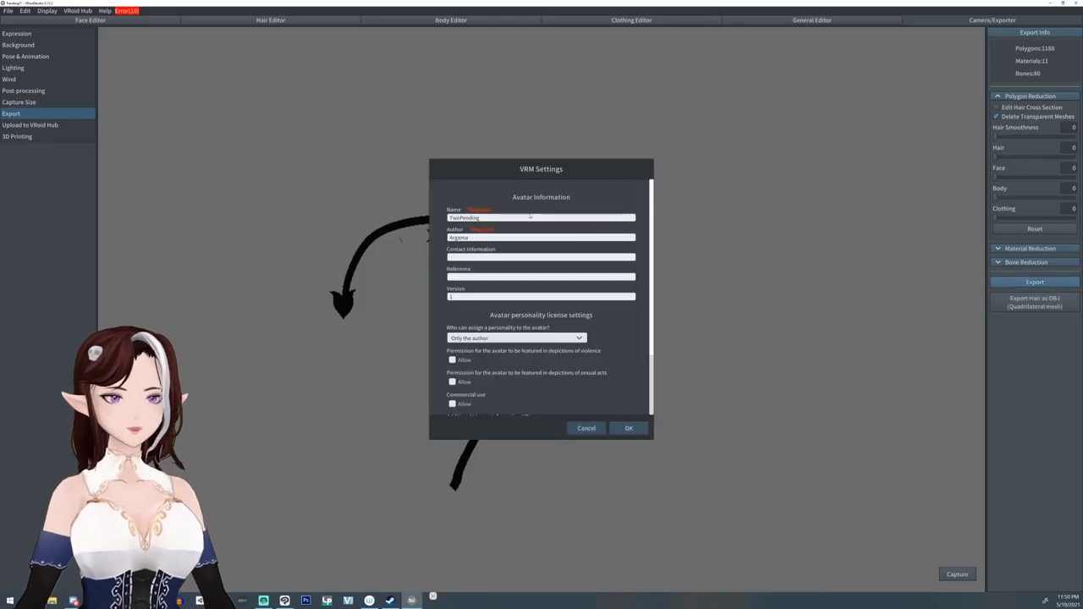
left_click(629, 427)
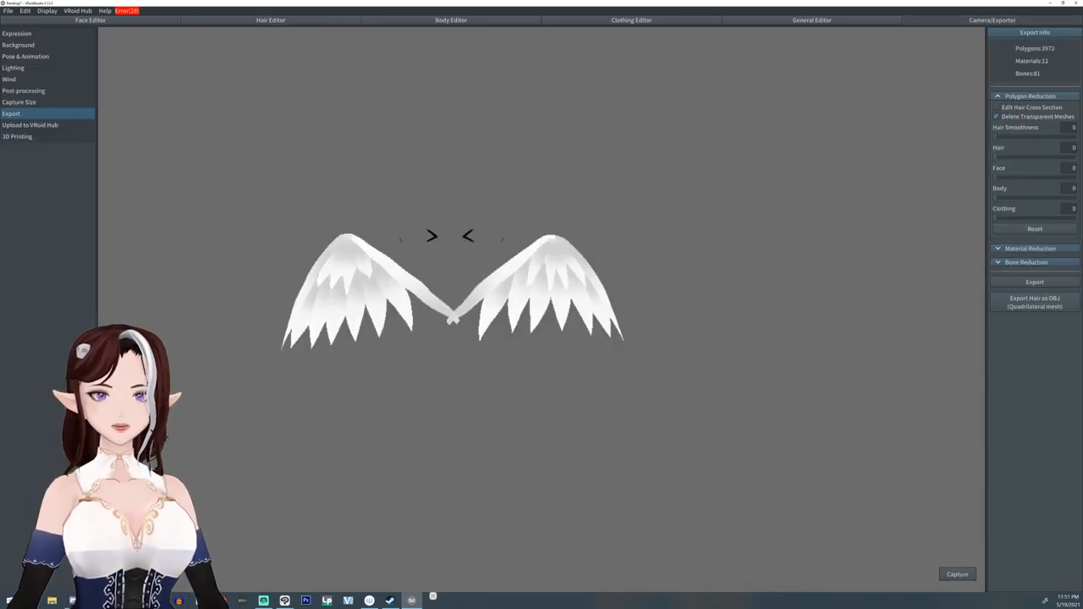
Export the white wings as a VRM file saved in the project folder.
left_click(25, 56)
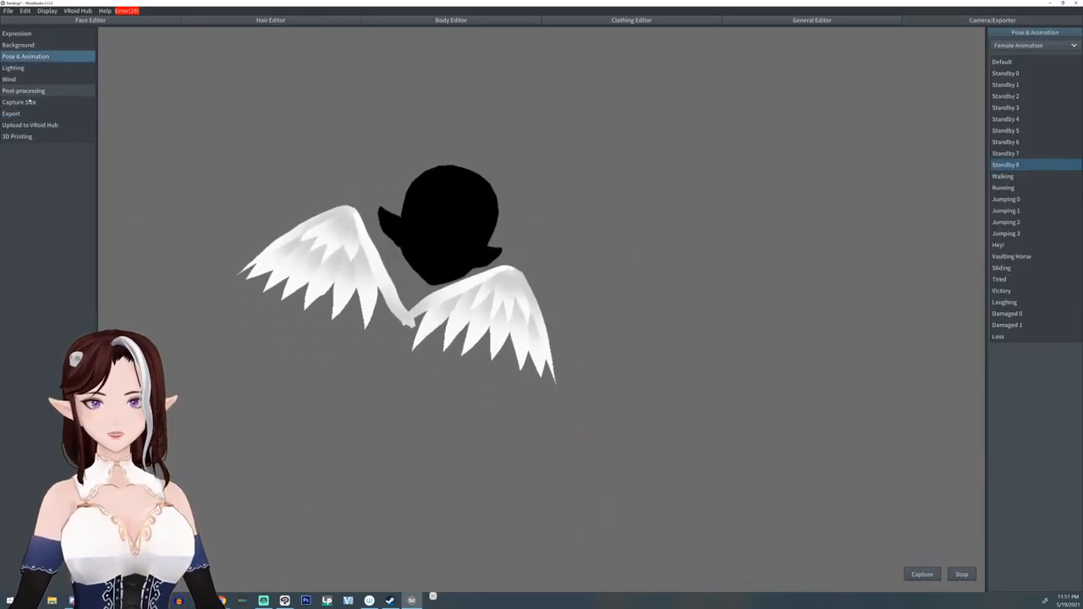
left_click(11, 113)
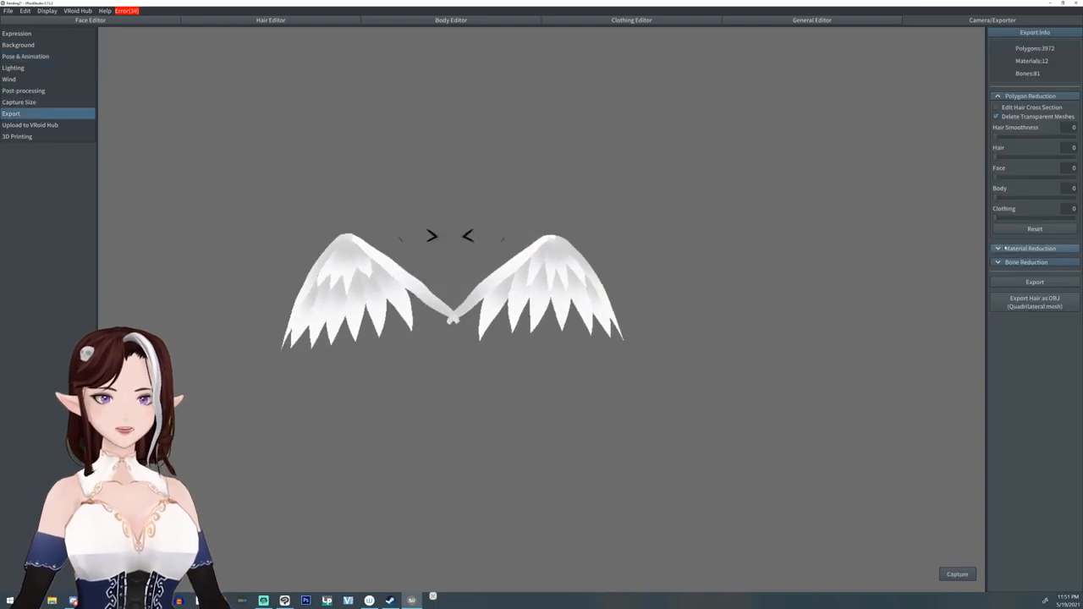
left_click(1034, 282)
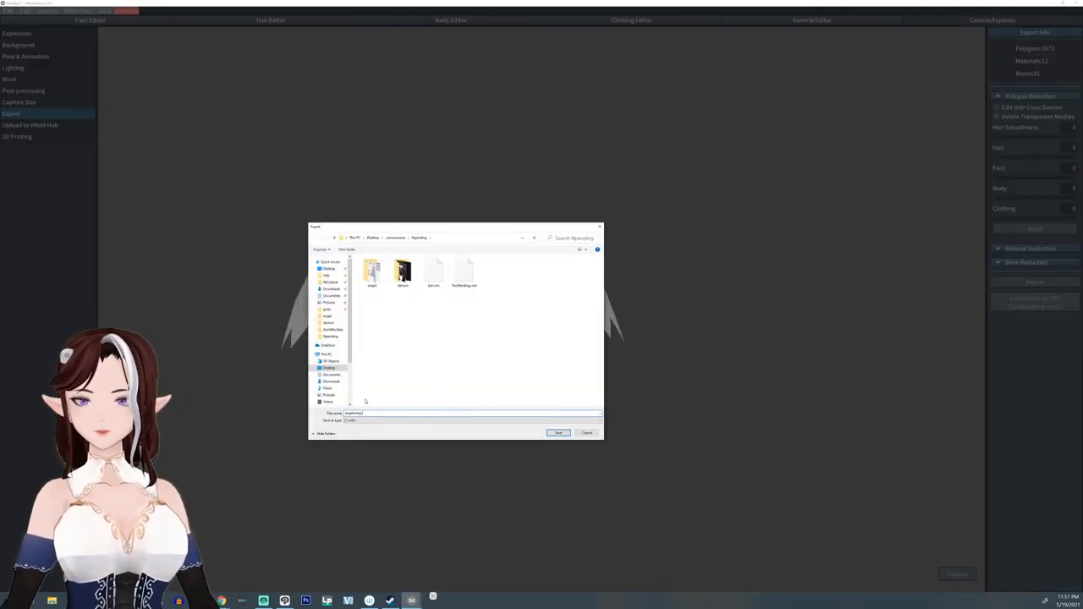
left_click(559, 432)
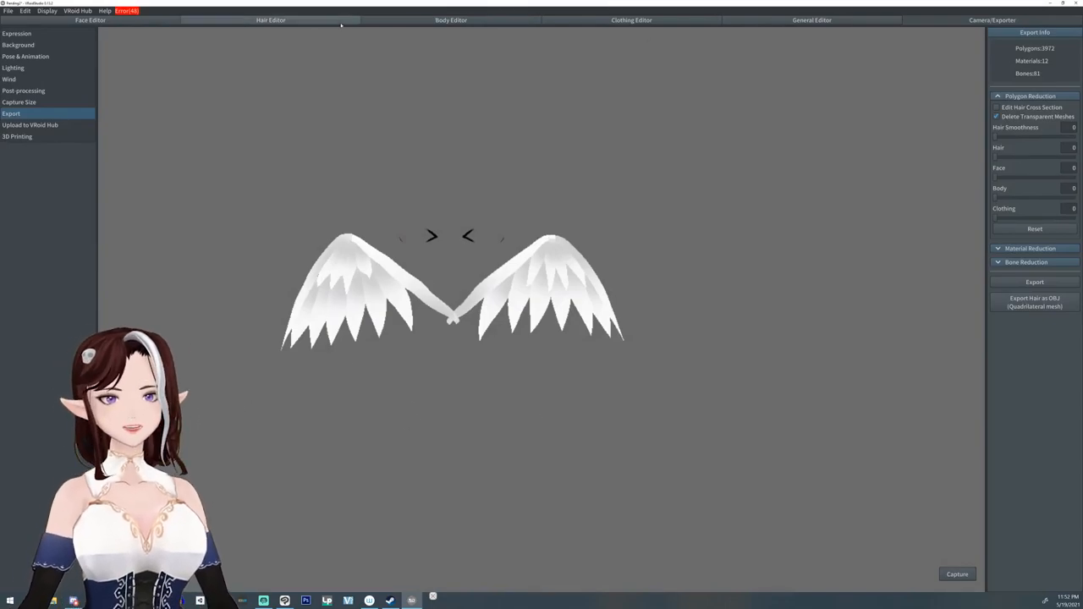
left_click(271, 20)
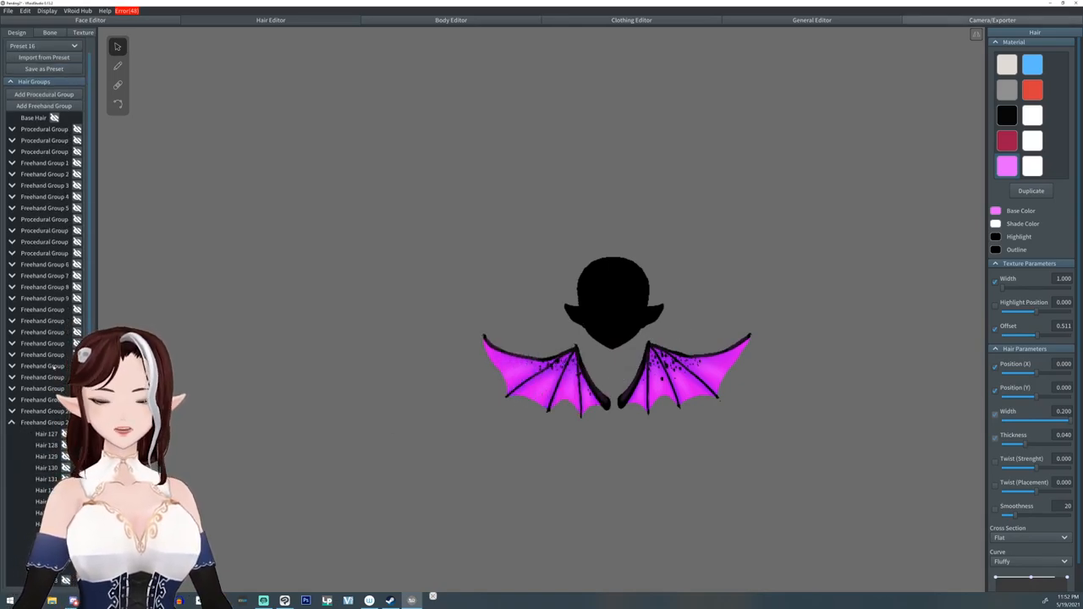
Export the purple bat wings, then switch the top to the stand-up long coat and export.
left_click(991, 20)
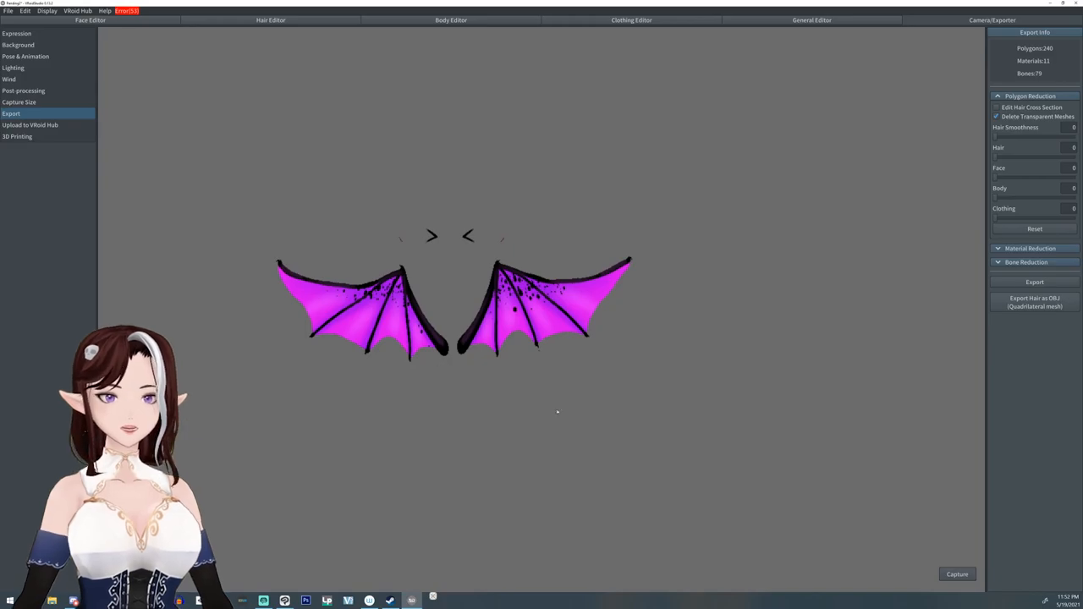
left_click(1034, 282)
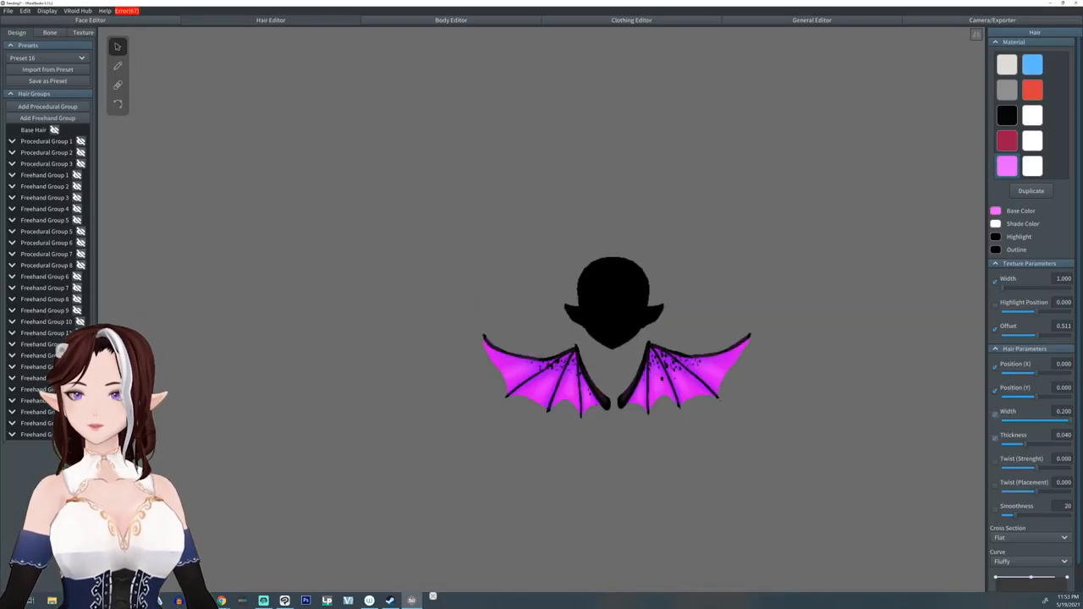
left_click(631, 19)
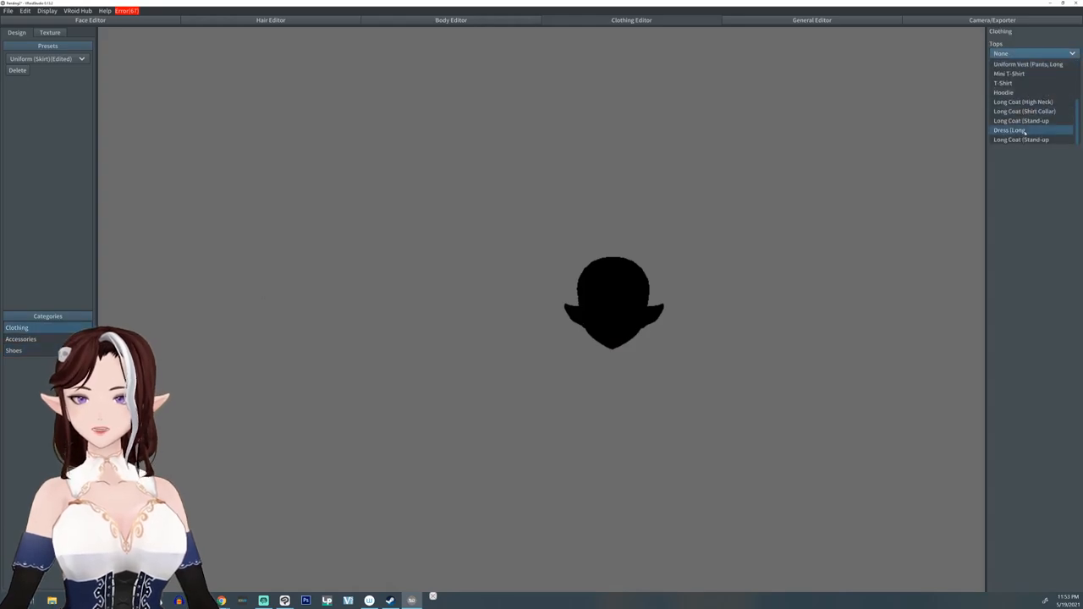
left_click(1020, 139)
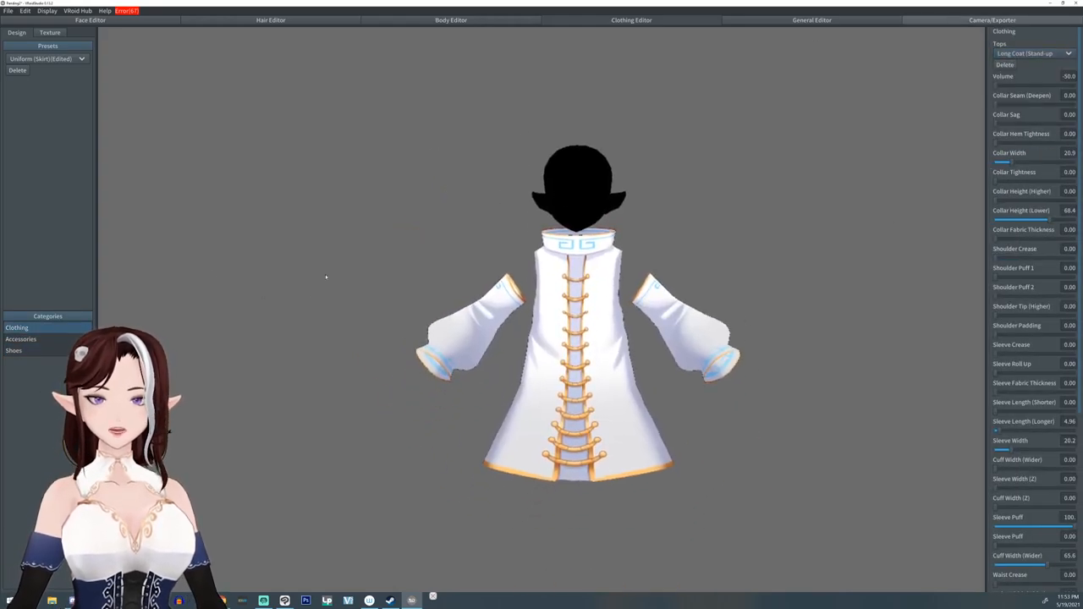
left_click(992, 20)
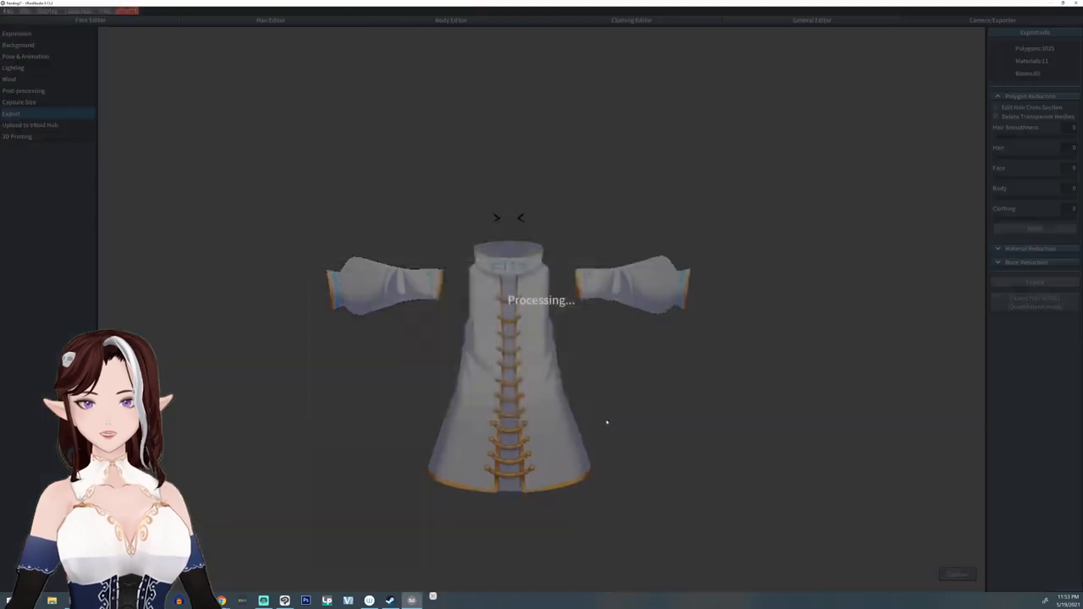